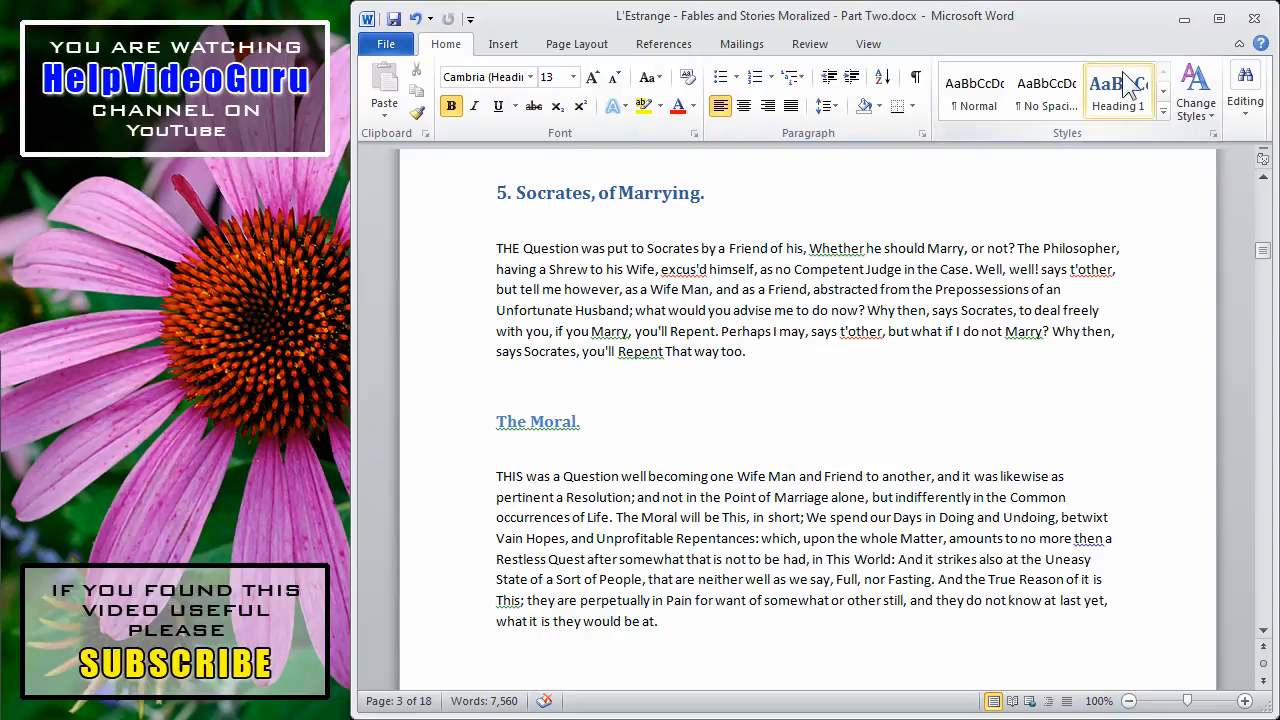
mouse_move(1195, 95)
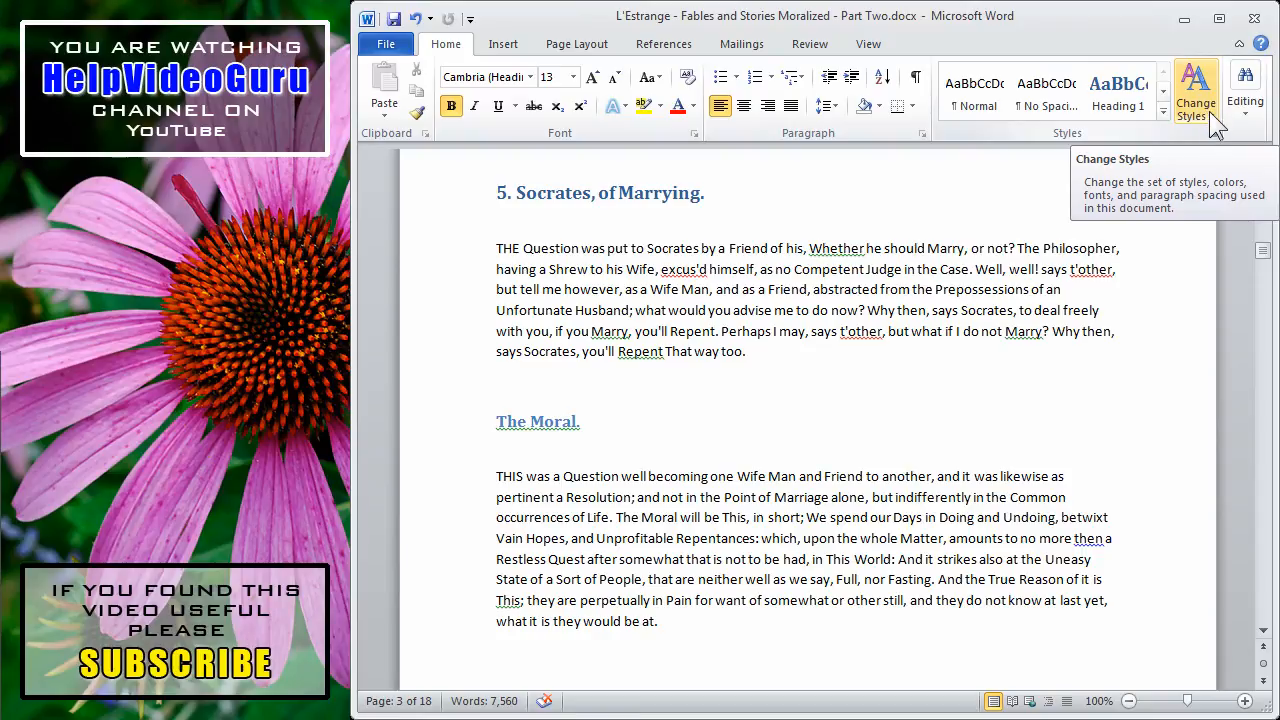
Open the Change Styles menu on the Home tab of the fables document.
left_click(1196, 95)
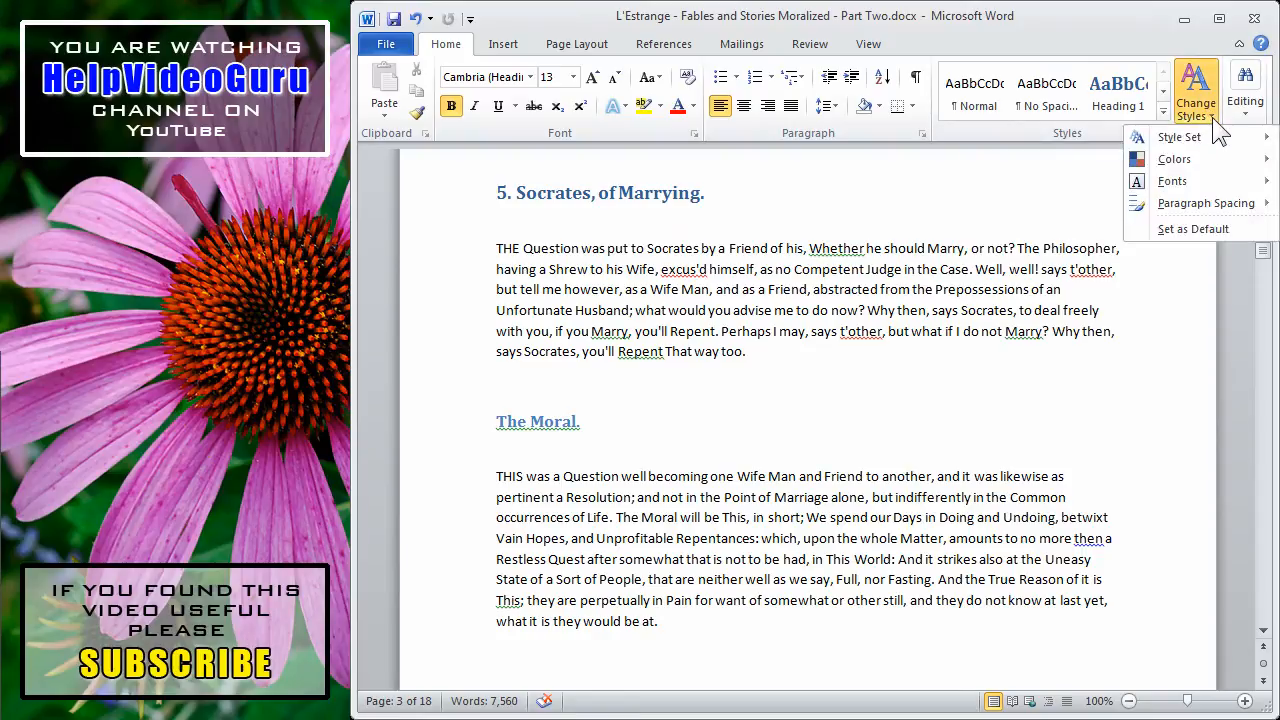
Preview several style sets and apply Distinctive for small-caps headings and justified text.
left_click(1179, 137)
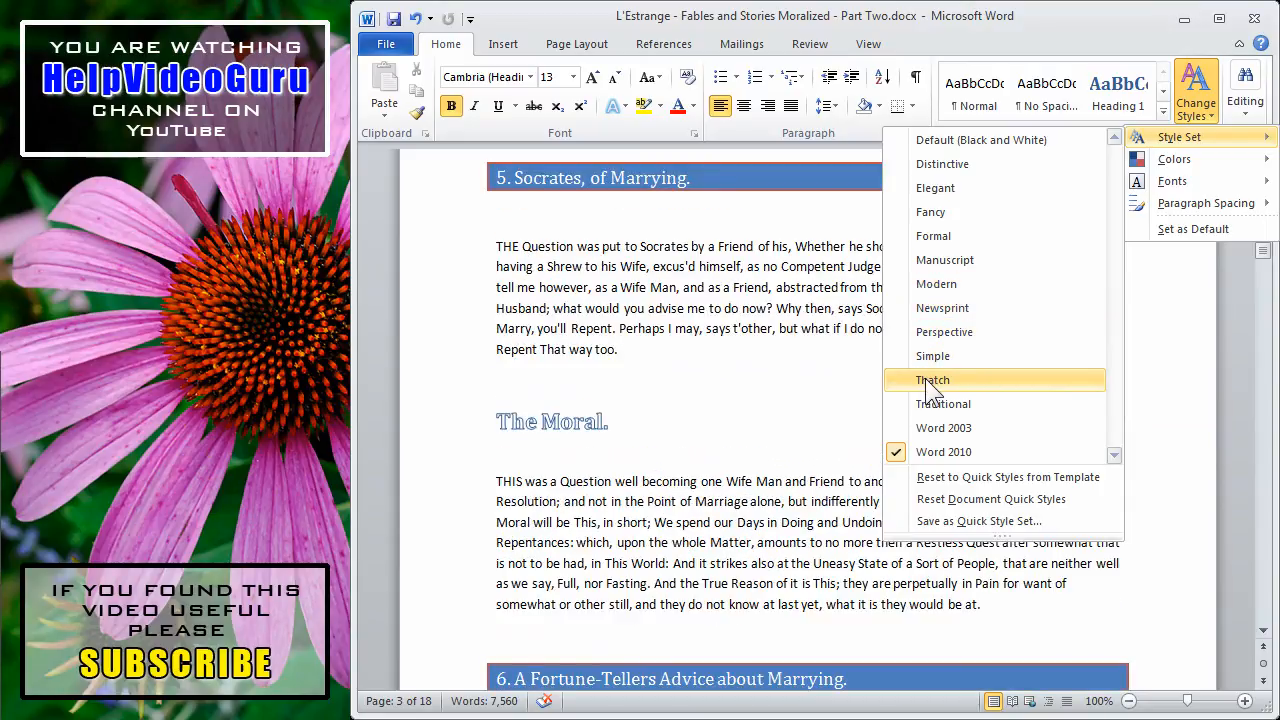
mouse_move(943, 403)
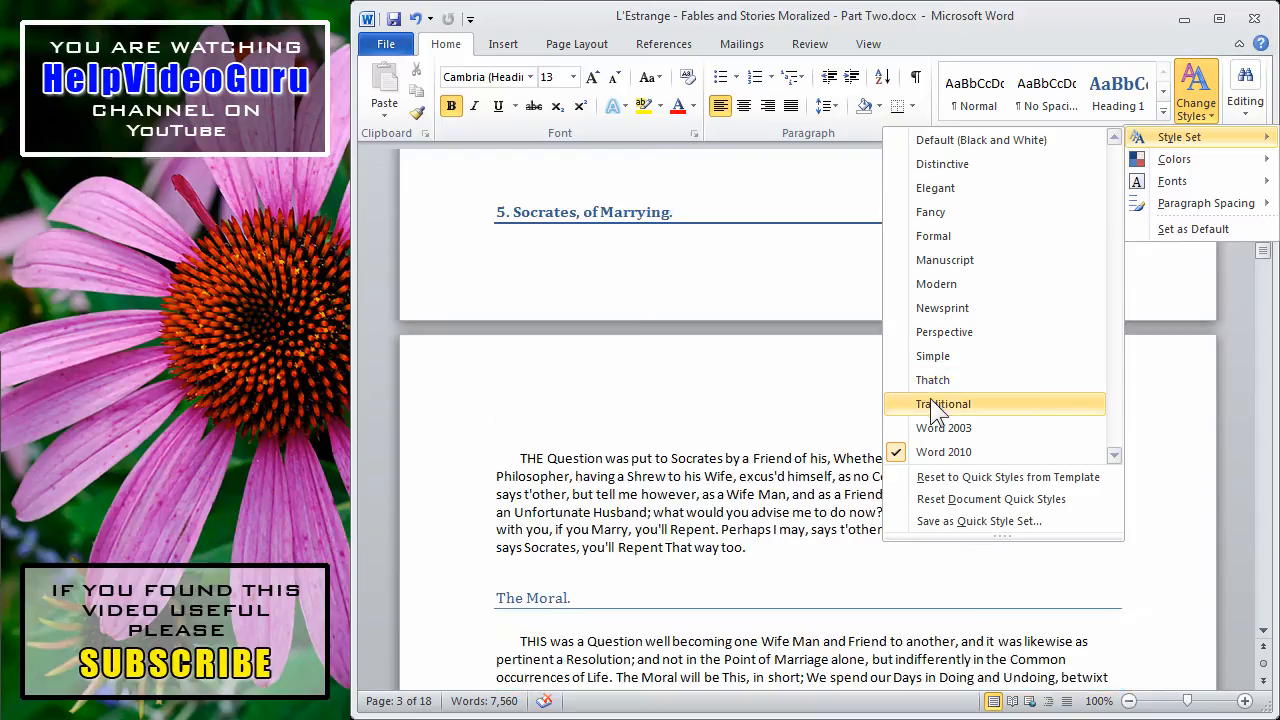
left_click(943, 452)
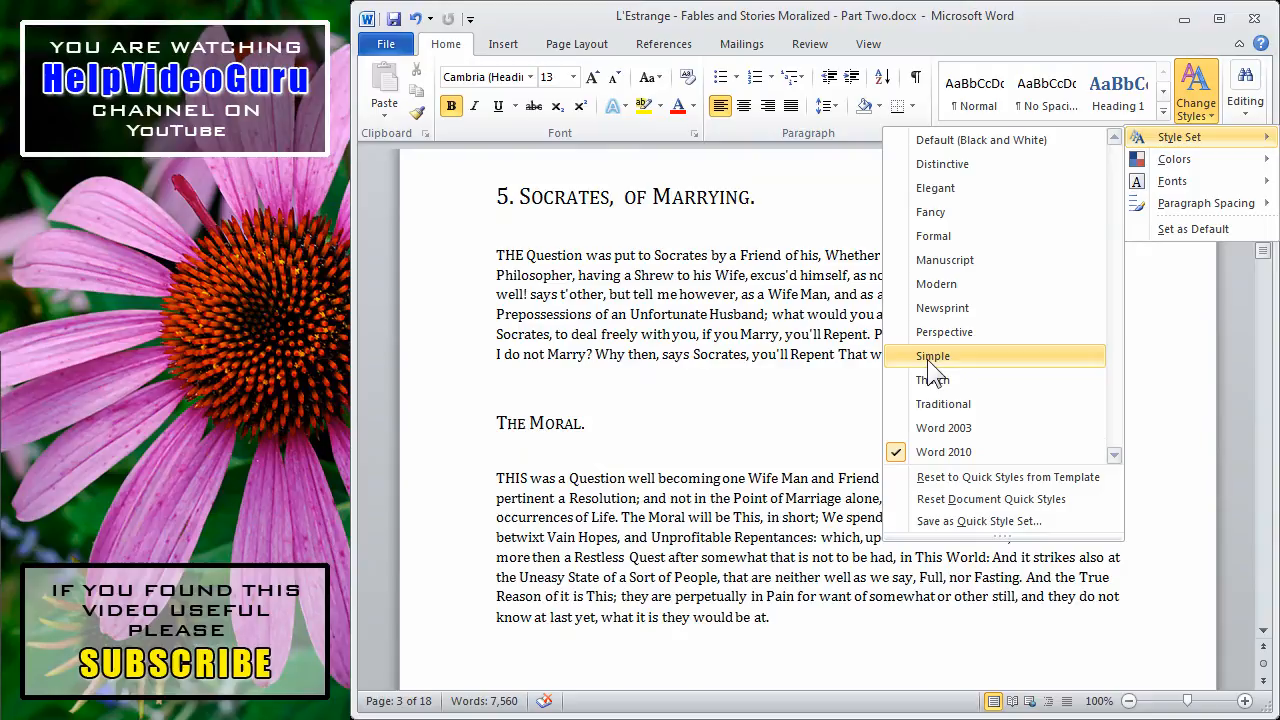
mouse_move(943, 331)
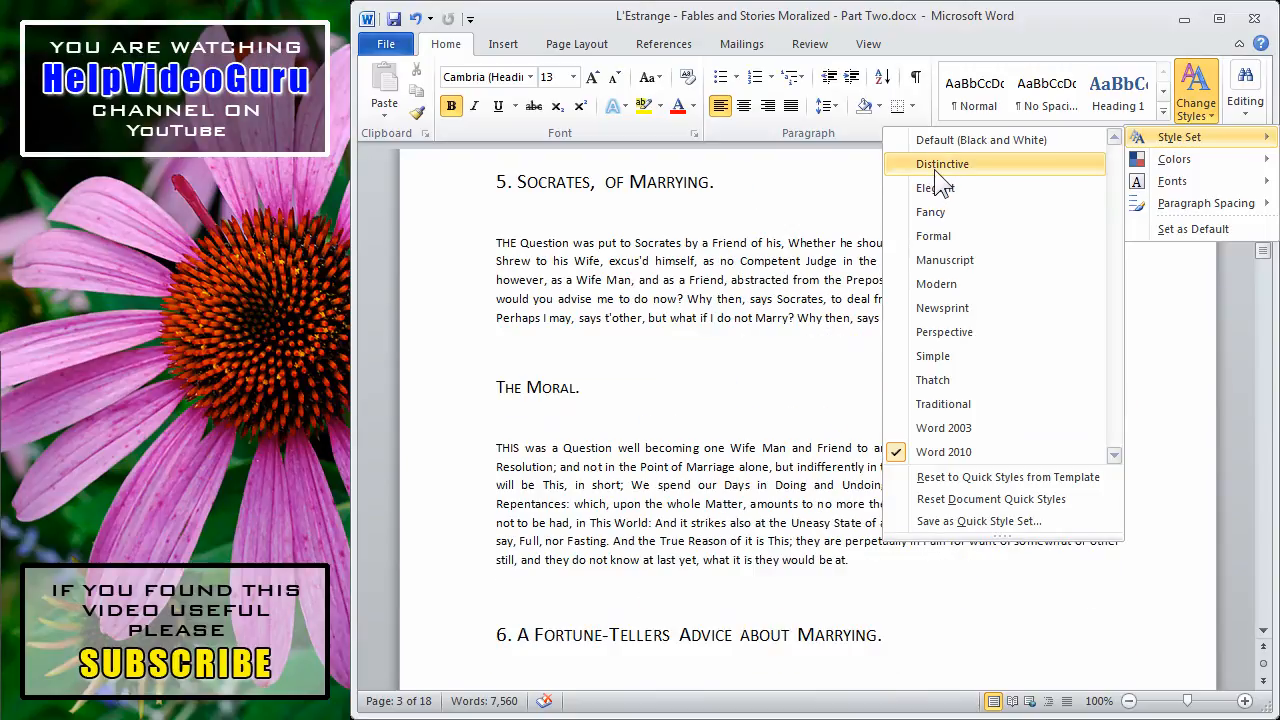
left_click(941, 163)
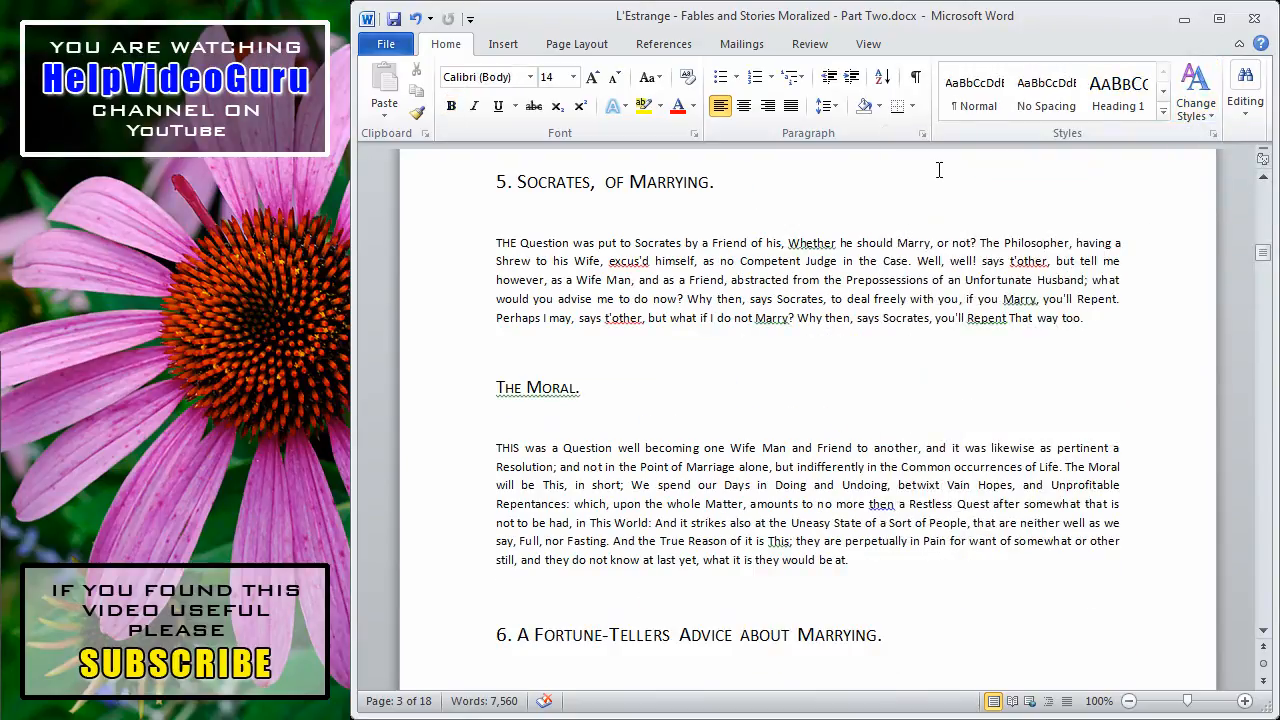
mouse_move(1138, 150)
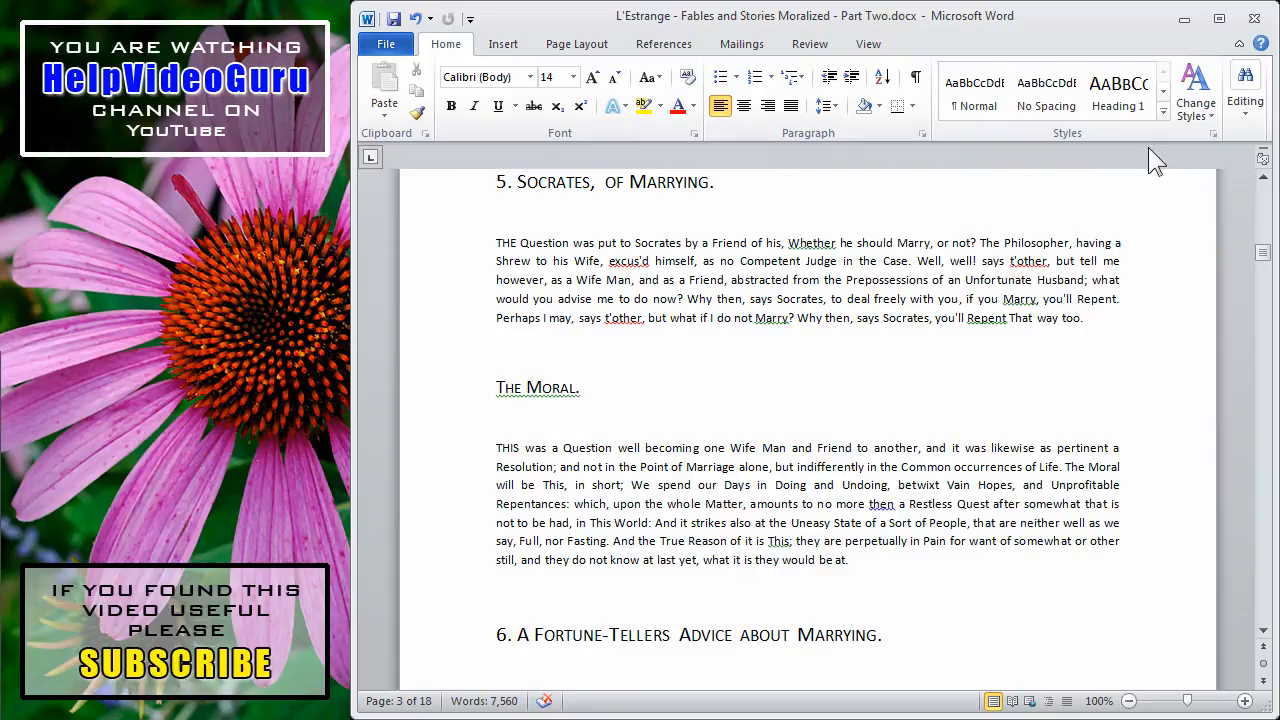
Reapply the Word 2010 style set, restoring blue Cambria headings.
left_click(1196, 90)
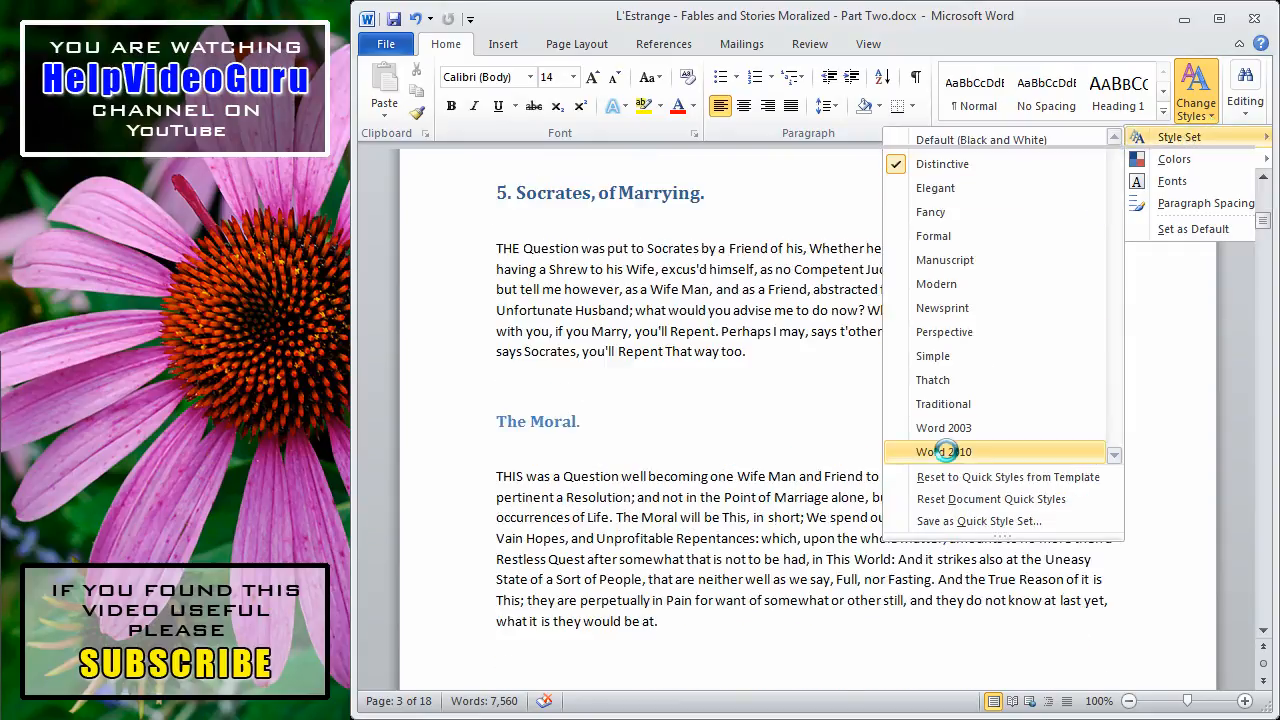
left_click(943, 451)
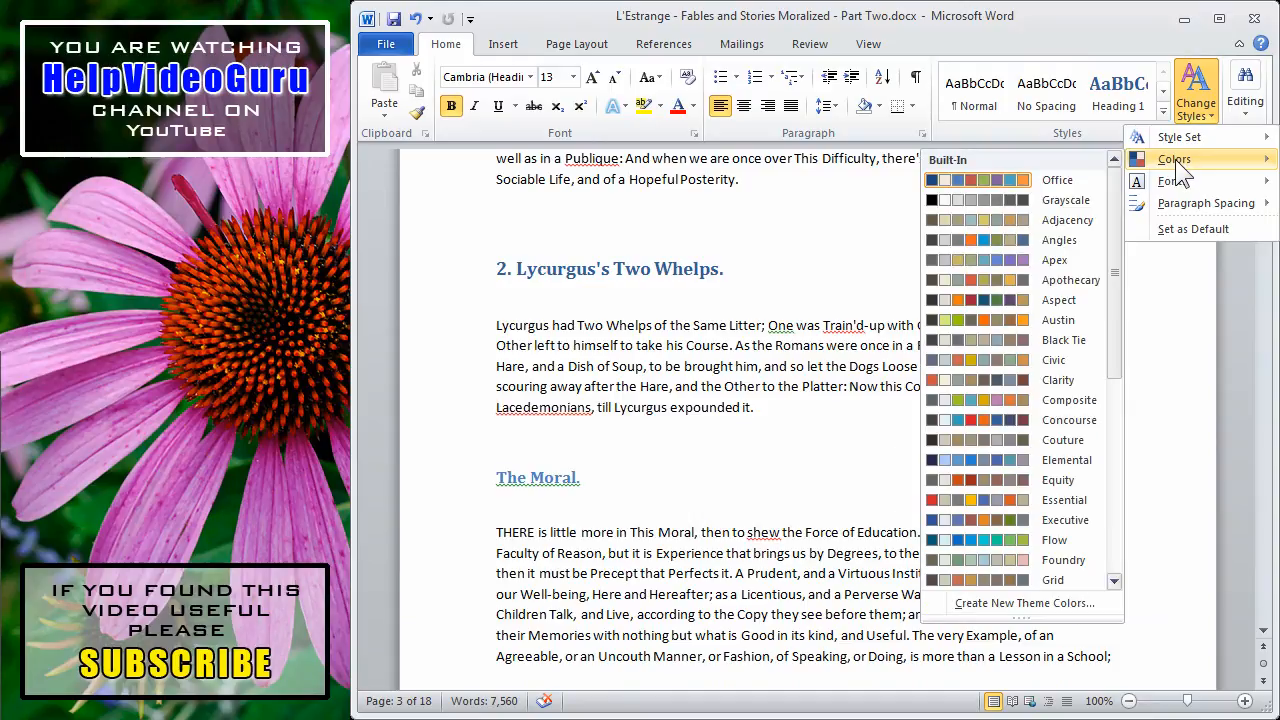
mouse_move(990, 240)
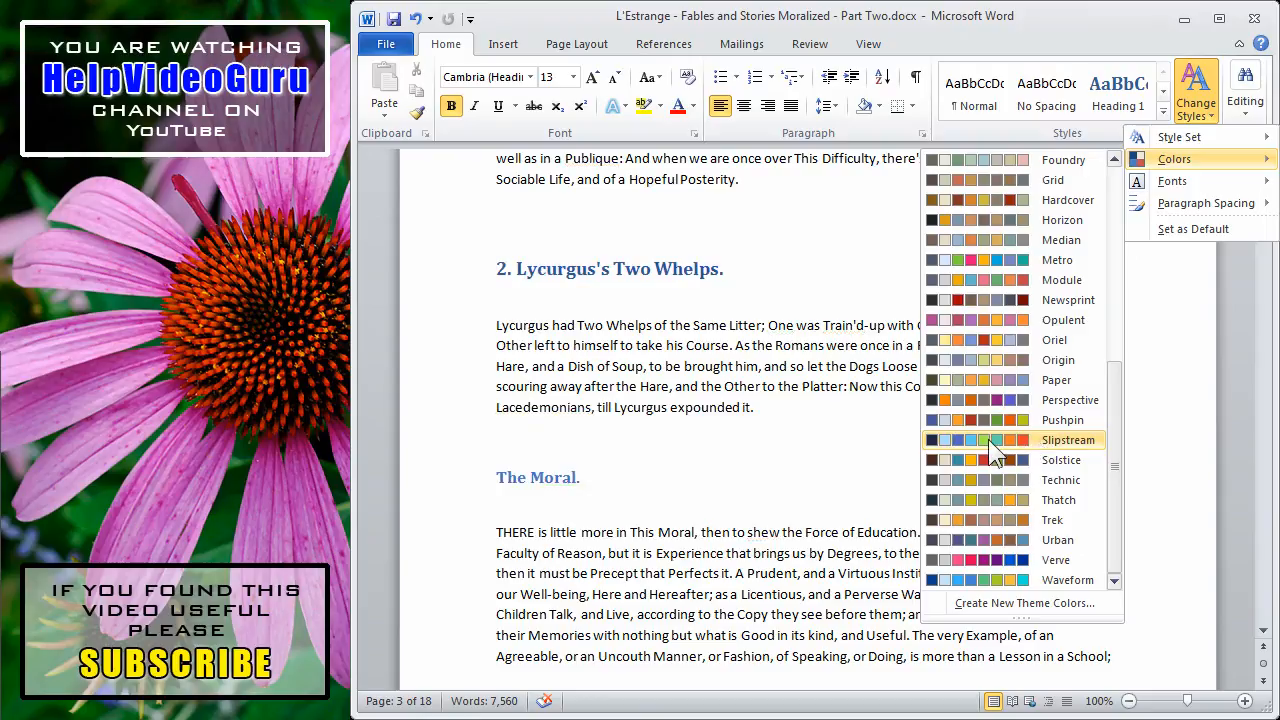
Apply the orange Slipstream theme colour scheme to the document.
left_click(1066, 440)
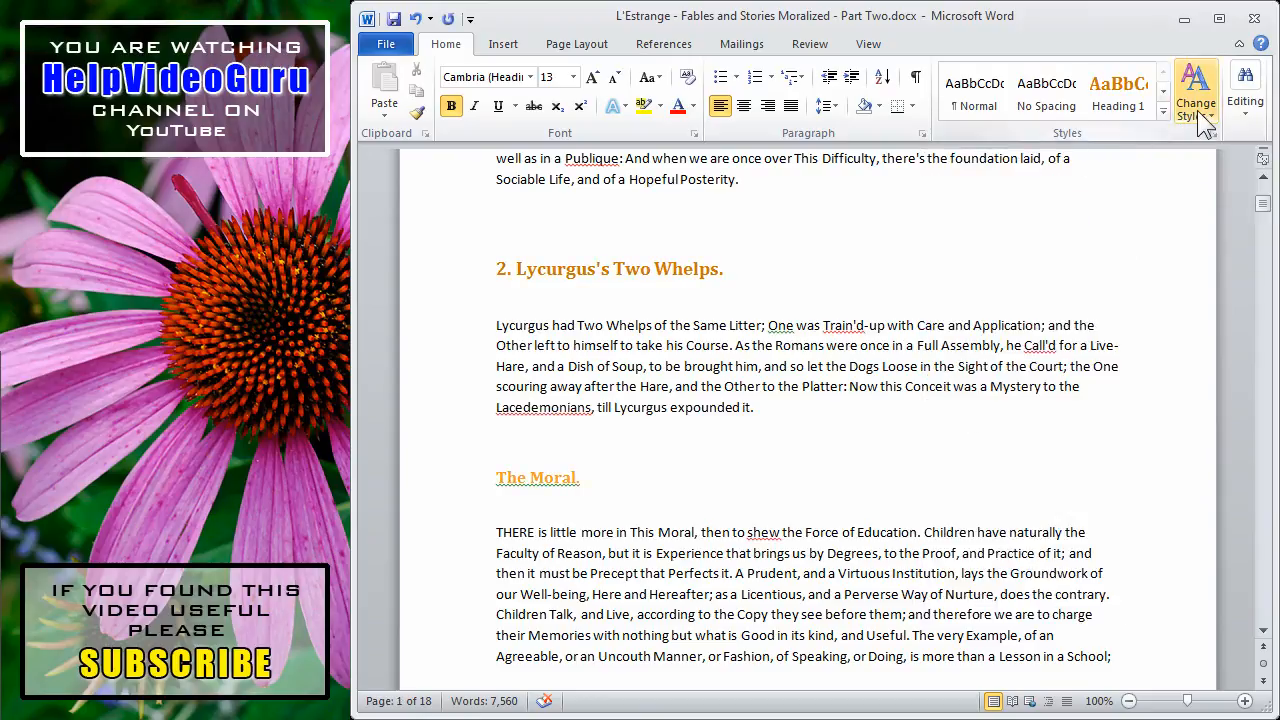
Apply Apex theme fonts: Lucida Sans headings and Book Antiqua body text.
left_click(1196, 95)
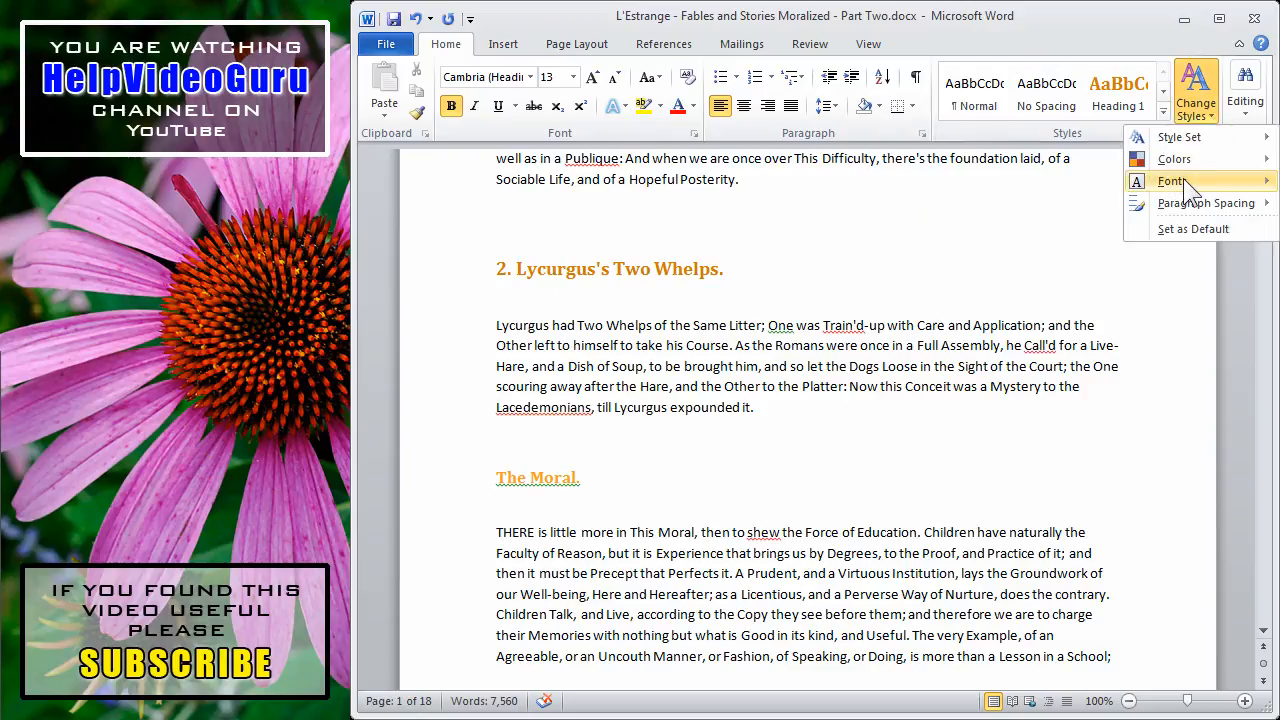
left_click(1171, 181)
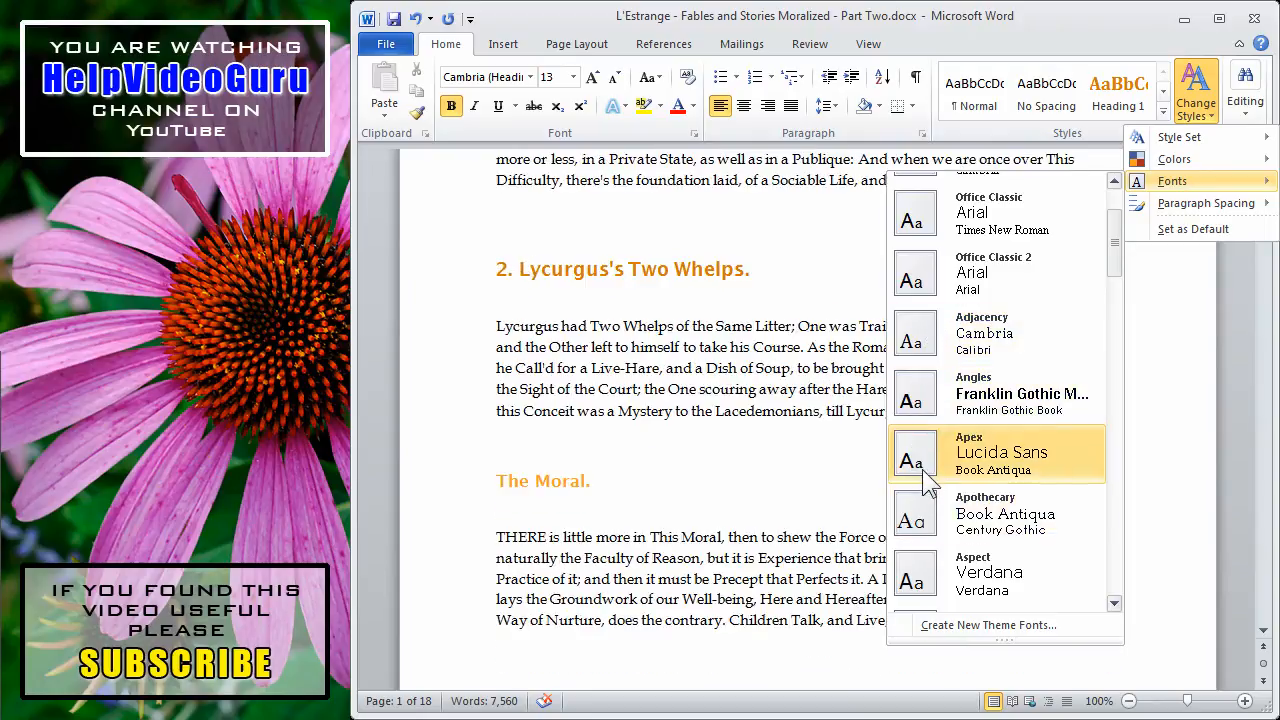
left_click(1000, 453)
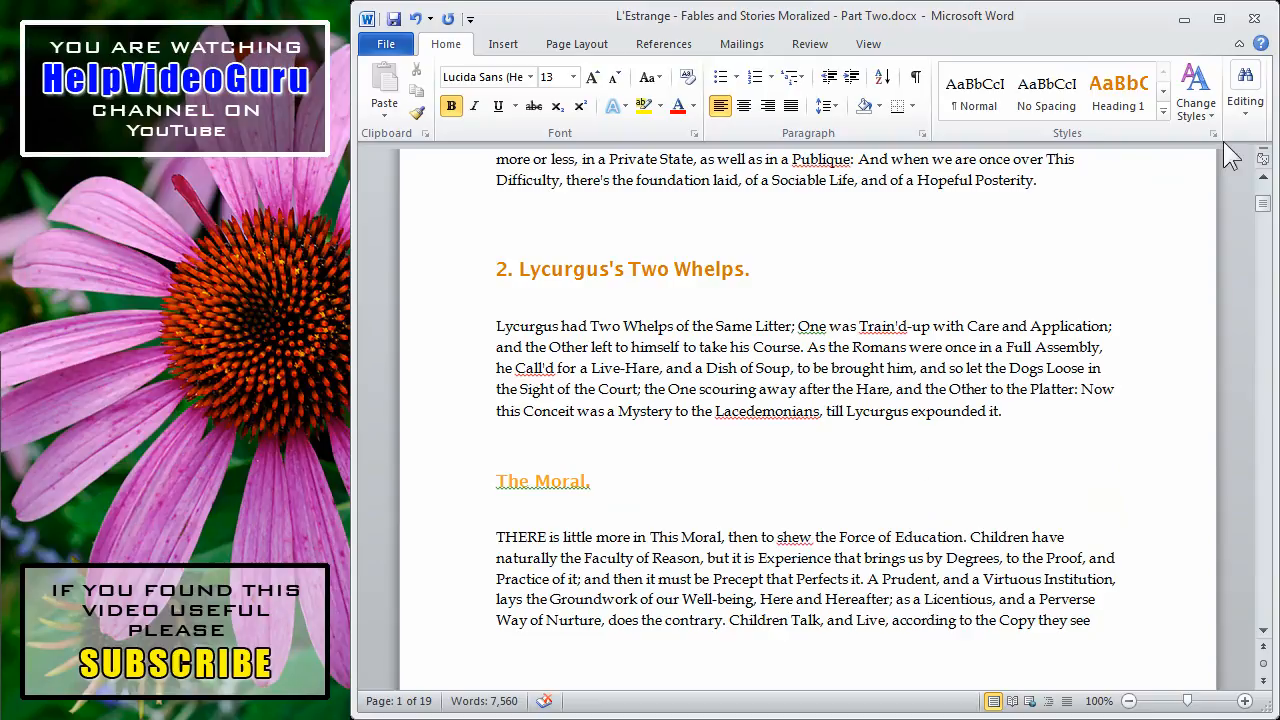
left_click(1195, 90)
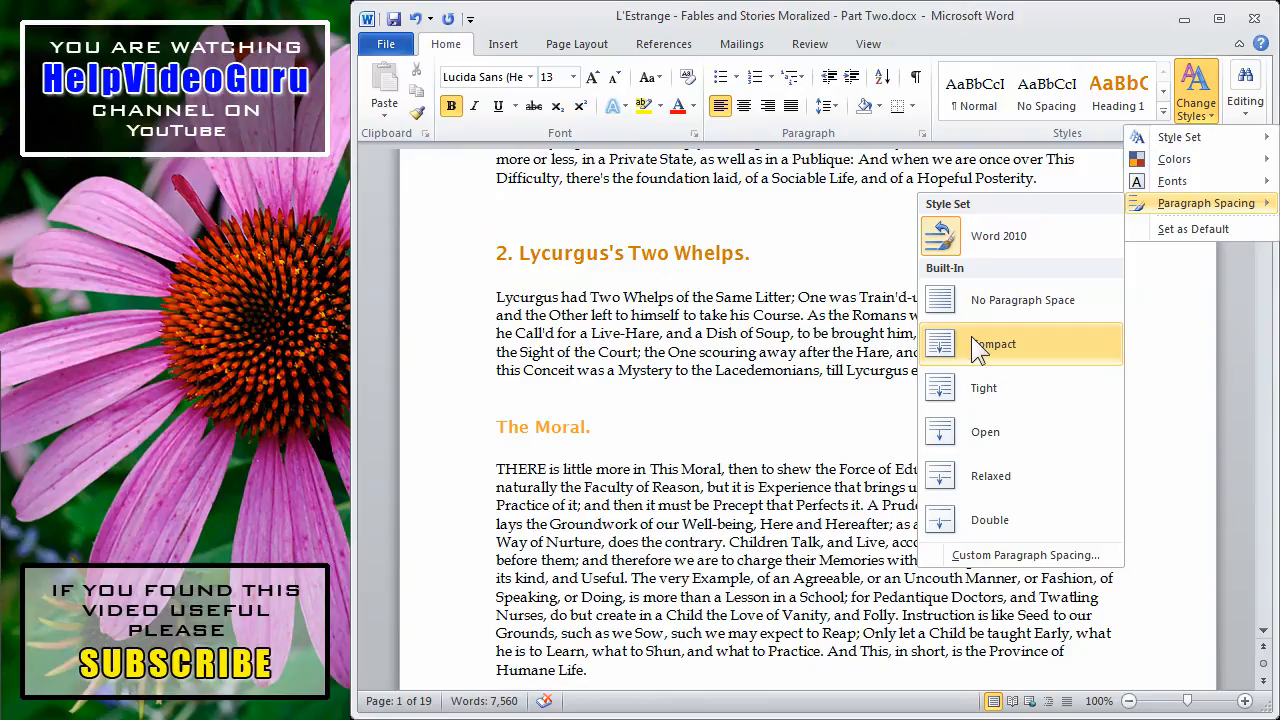
mouse_move(967, 370)
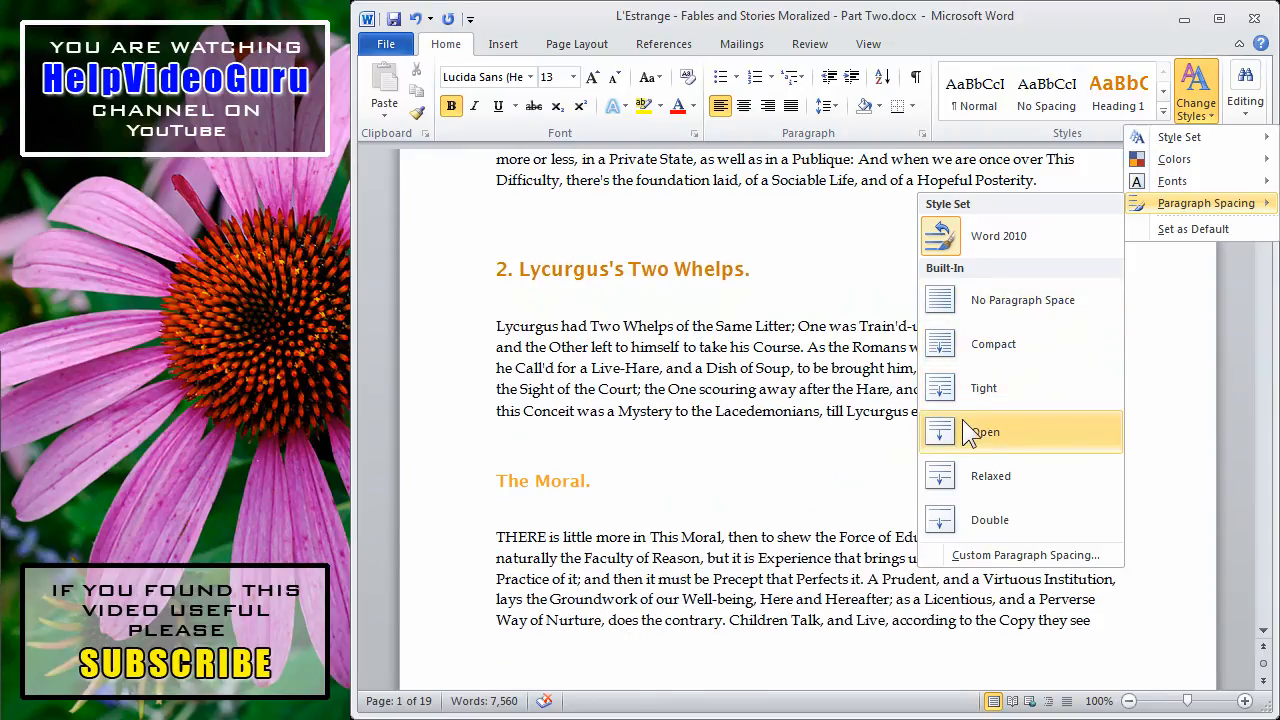
mouse_move(991, 475)
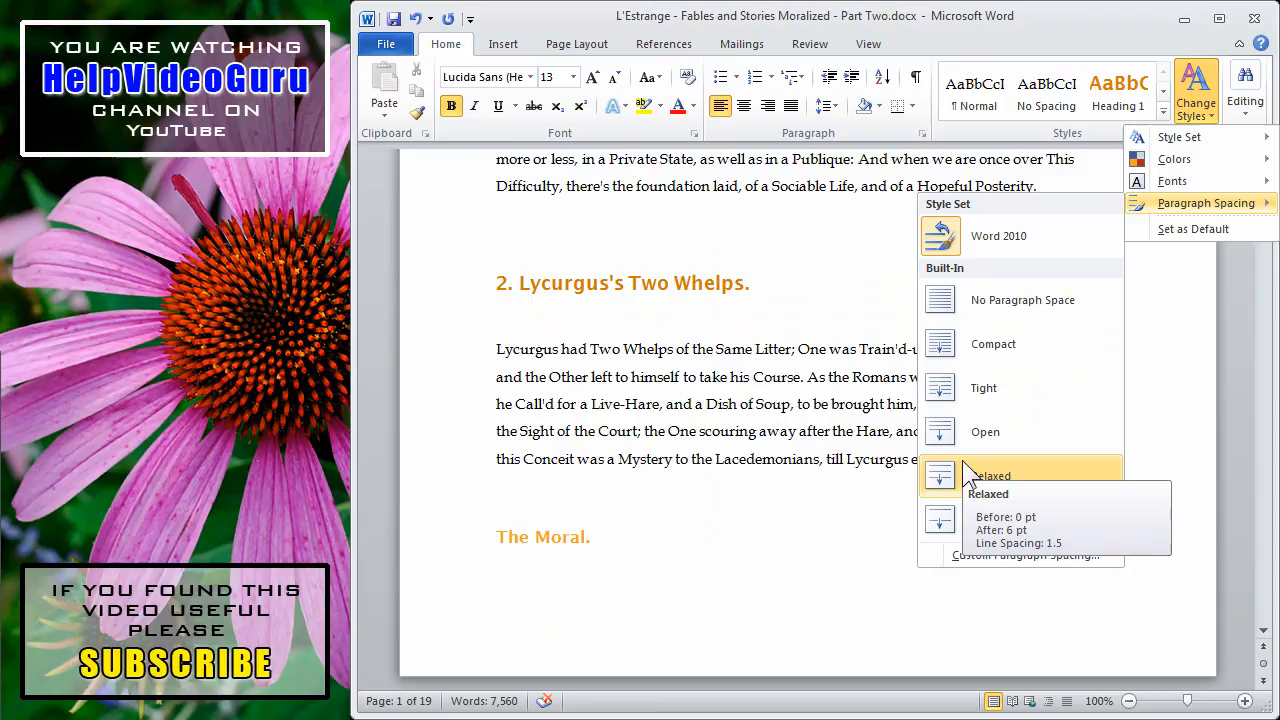
mouse_move(989, 519)
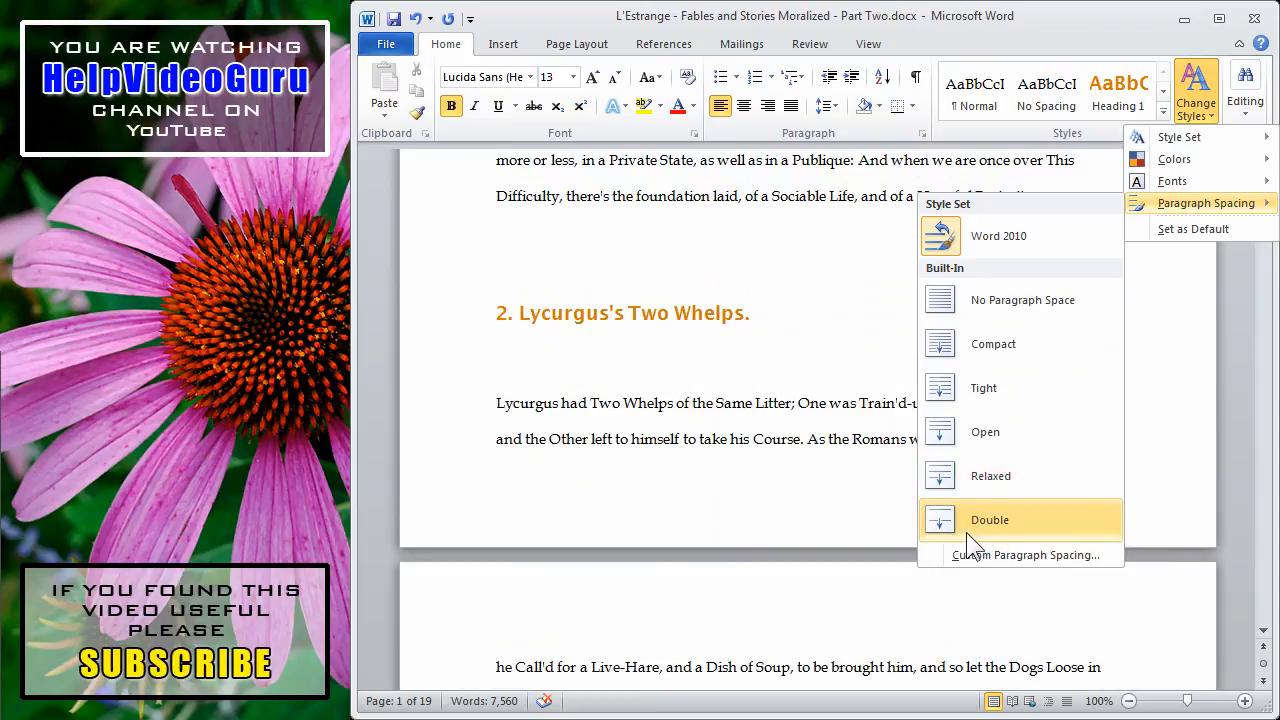
mouse_move(970, 540)
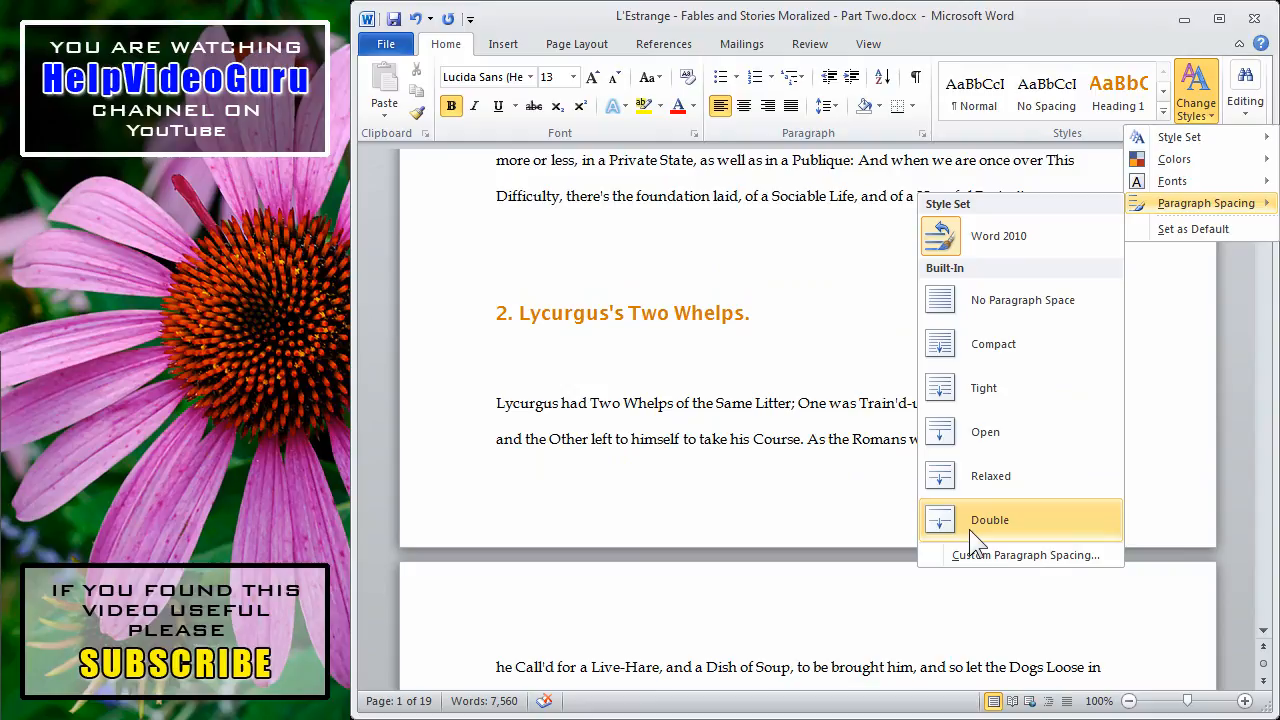
Apply Double paragraph spacing, stretching the fables document to 29 pages.
left_click(989, 519)
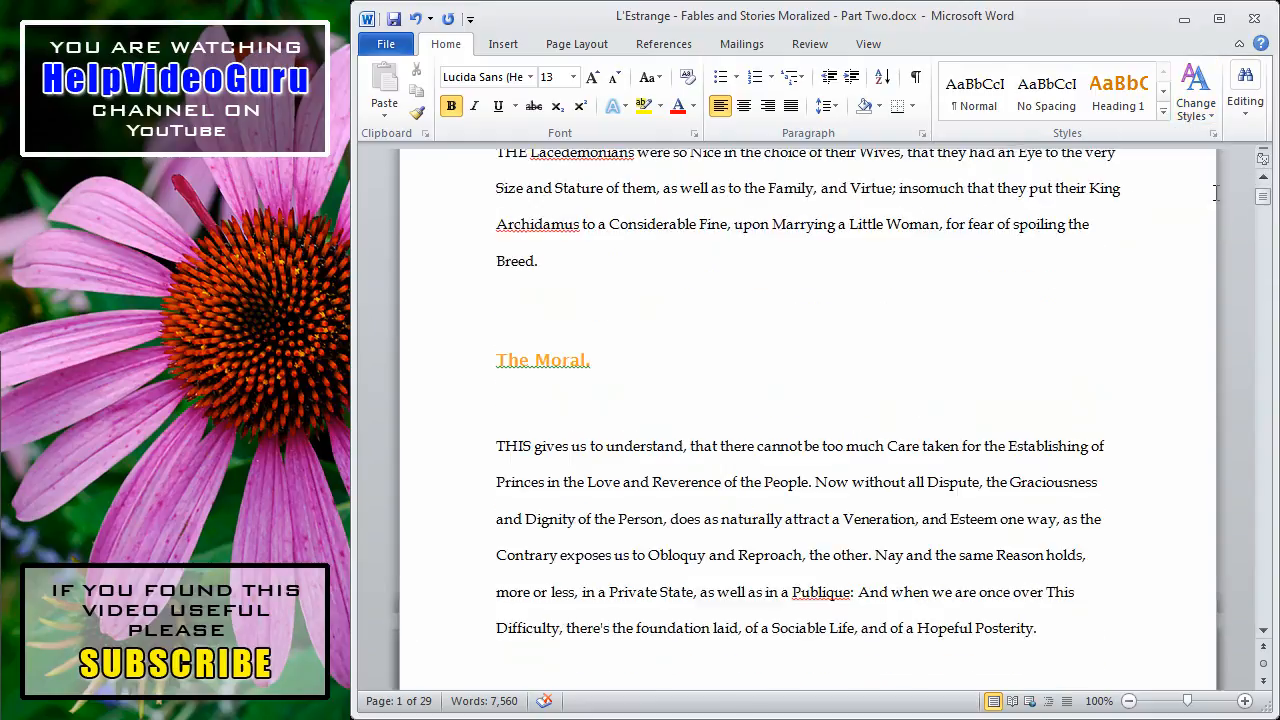
mouse_move(819, 347)
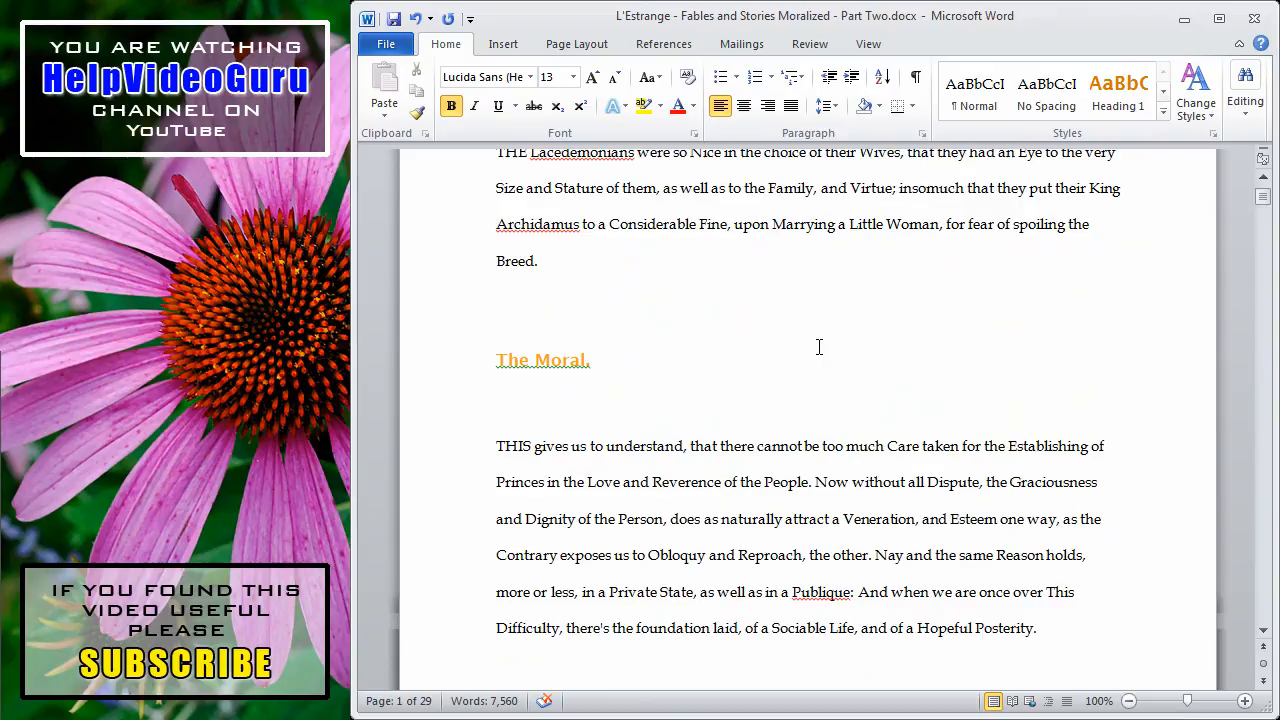
mouse_move(1121, 236)
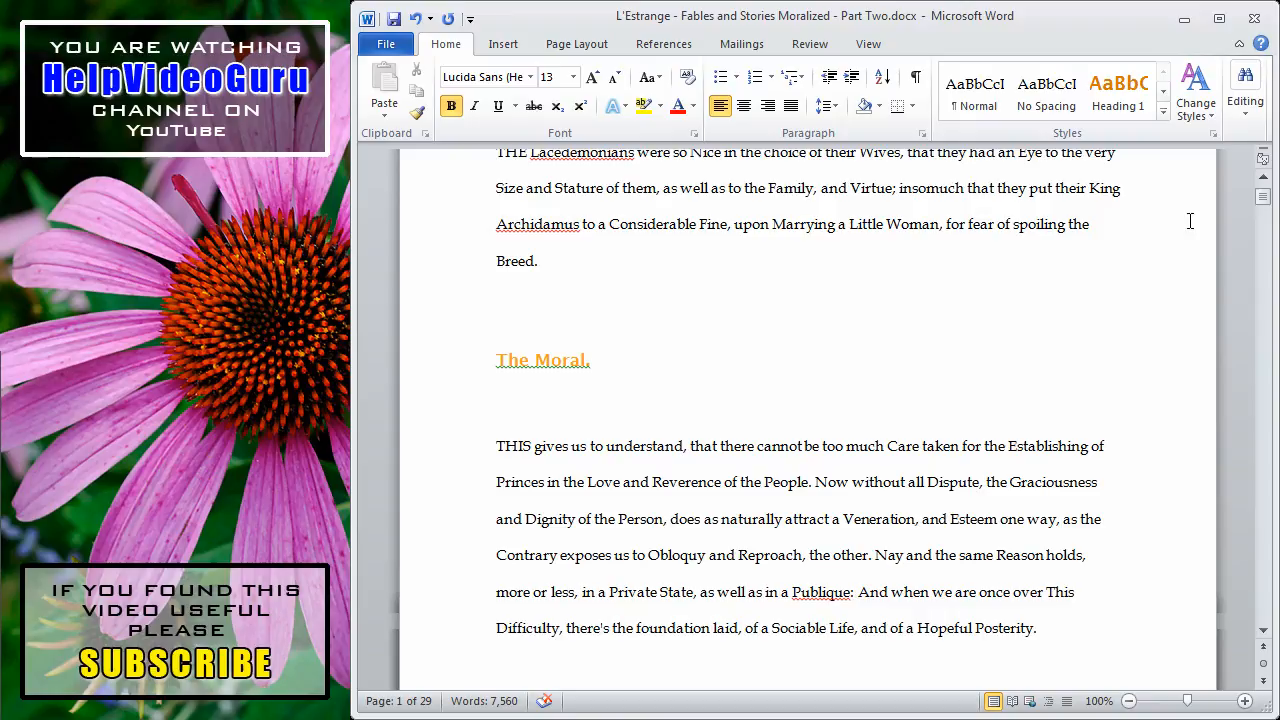
mouse_move(745, 313)
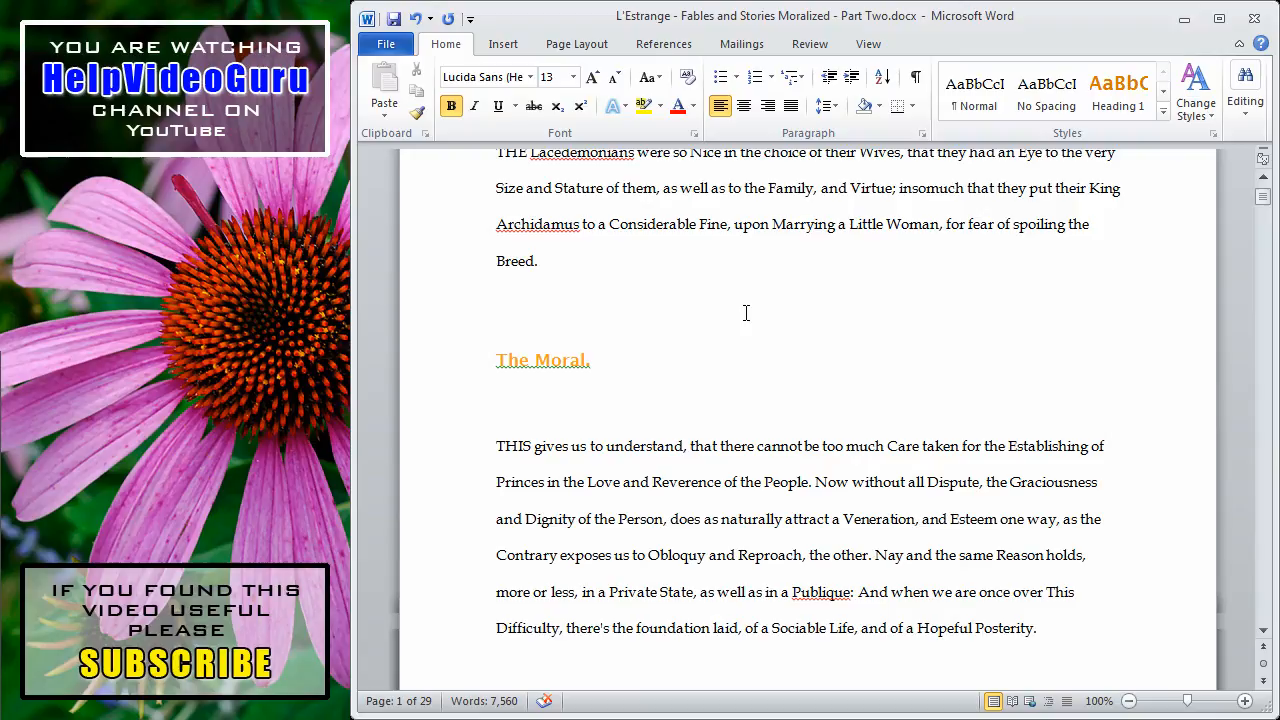